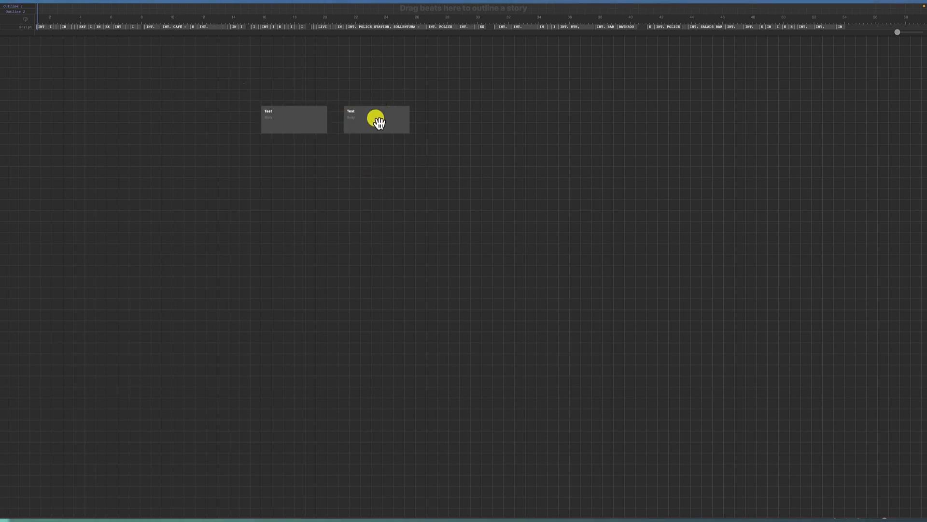
# Align the two selected Test beats into a single column
pyautogui.rightClick(377, 119)
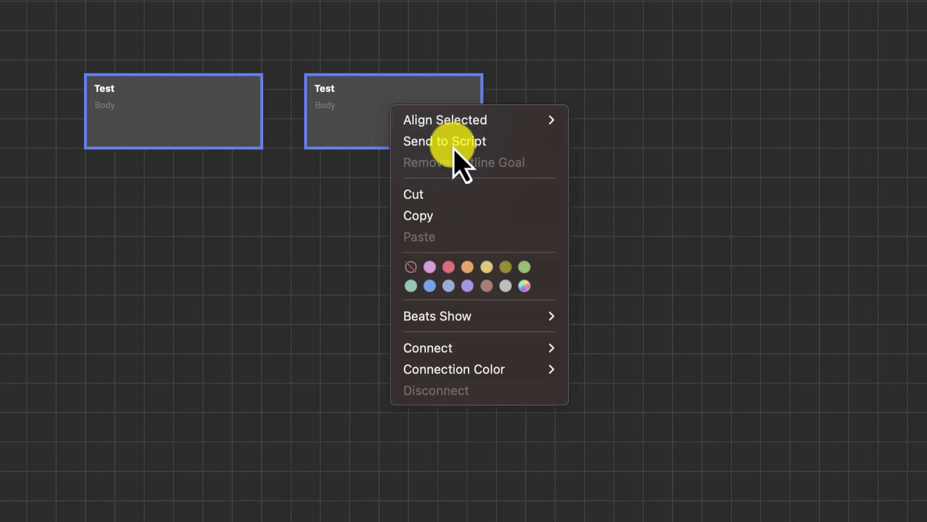
pyautogui.moveTo(445, 119)
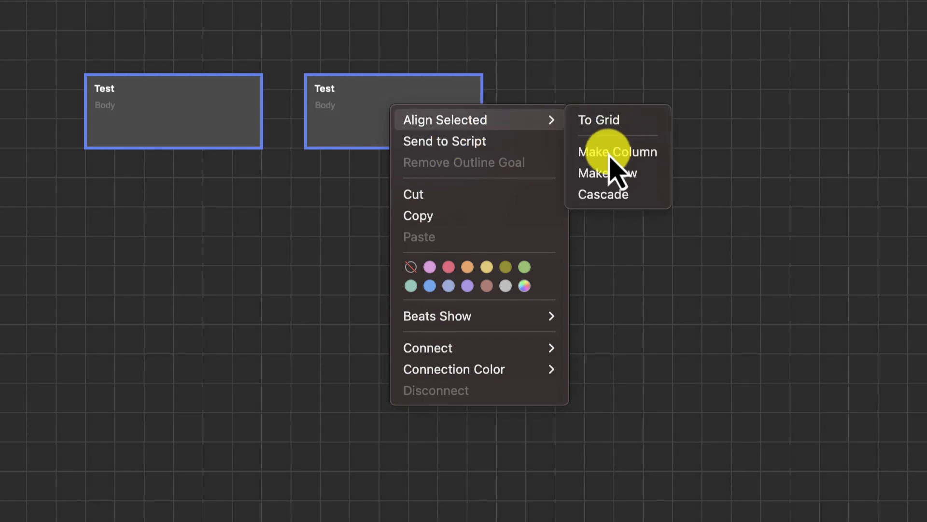
pyautogui.click(606, 151)
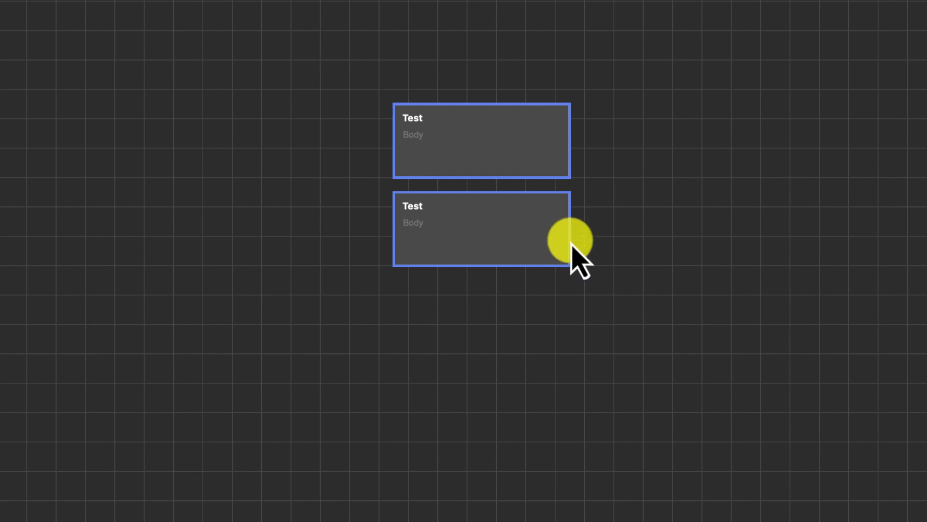
# Rearrange the two Test beats into a horizontal row and reopen their context menu
pyautogui.rightClick(574, 240)
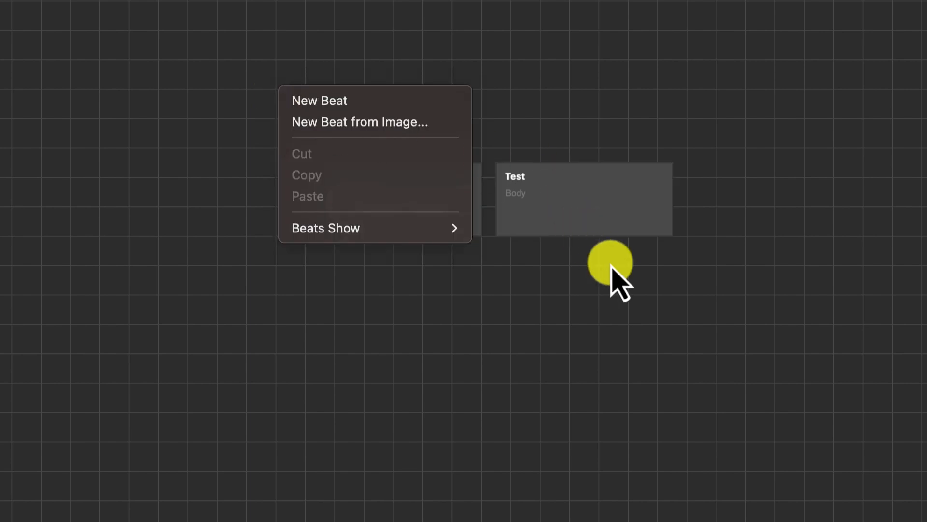
pyautogui.click(318, 100)
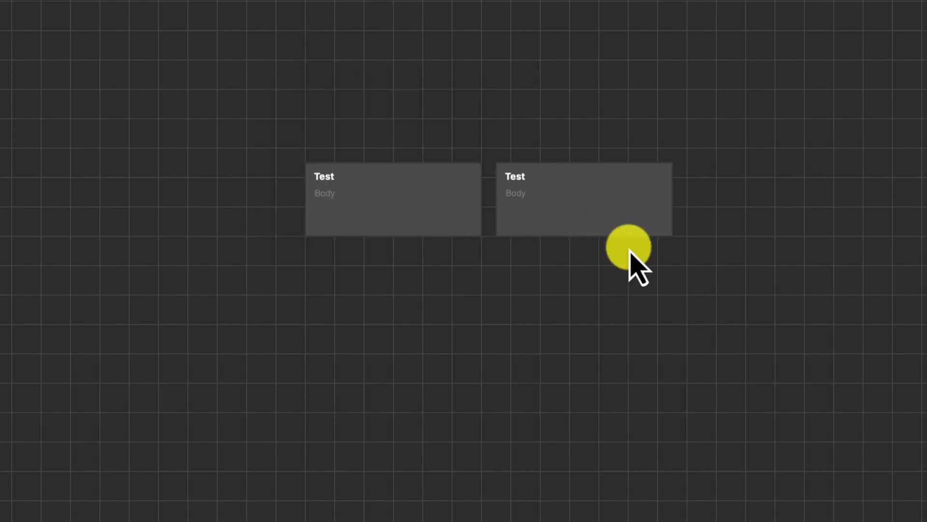
pyautogui.rightClick(629, 245)
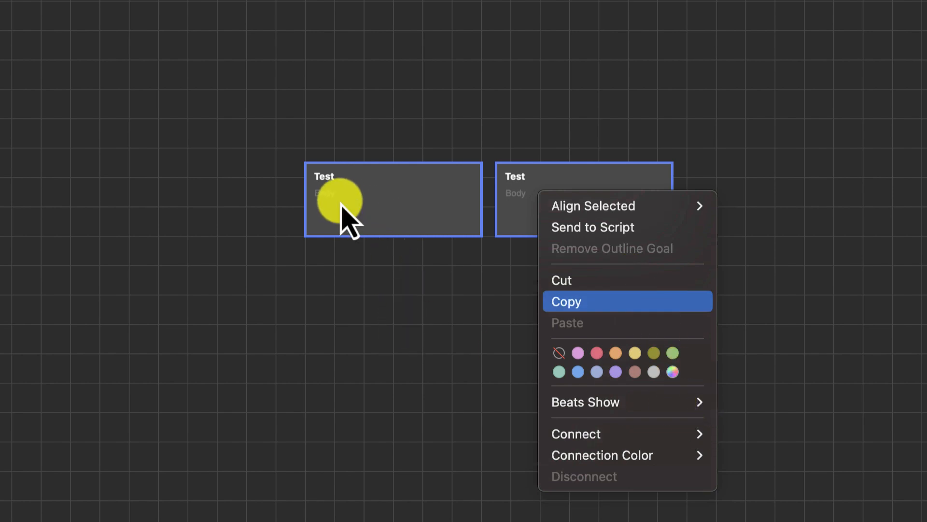
# Type 'Hewhwjng' into the first beat's body and open the beat display options
pyautogui.click(566, 301)
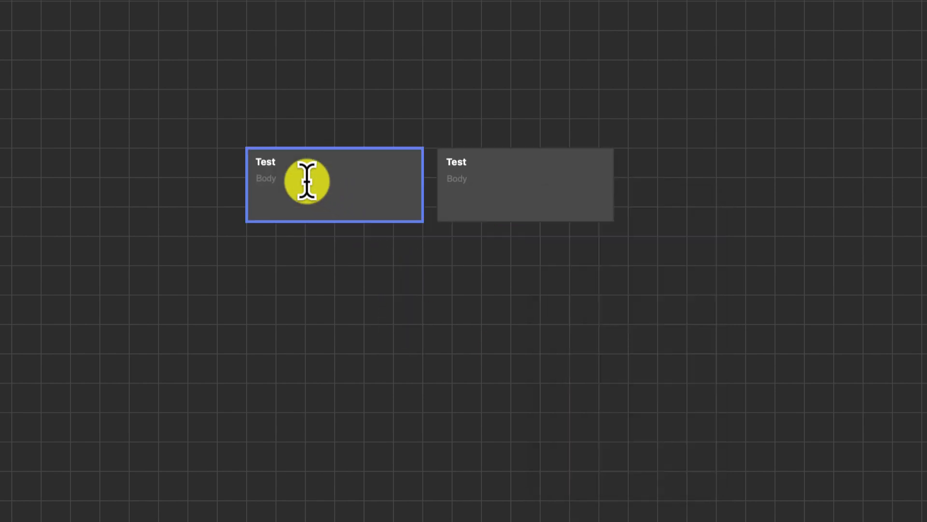
pyautogui.write('Hewhwjng')
pyautogui.click(528, 179)
pyautogui.write('Lqhrqgrh')
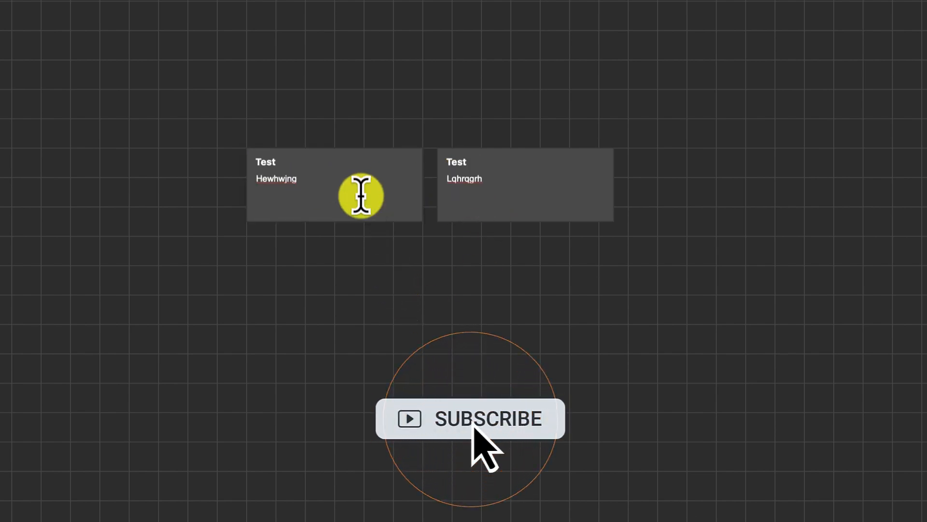
pyautogui.rightClick(524, 184)
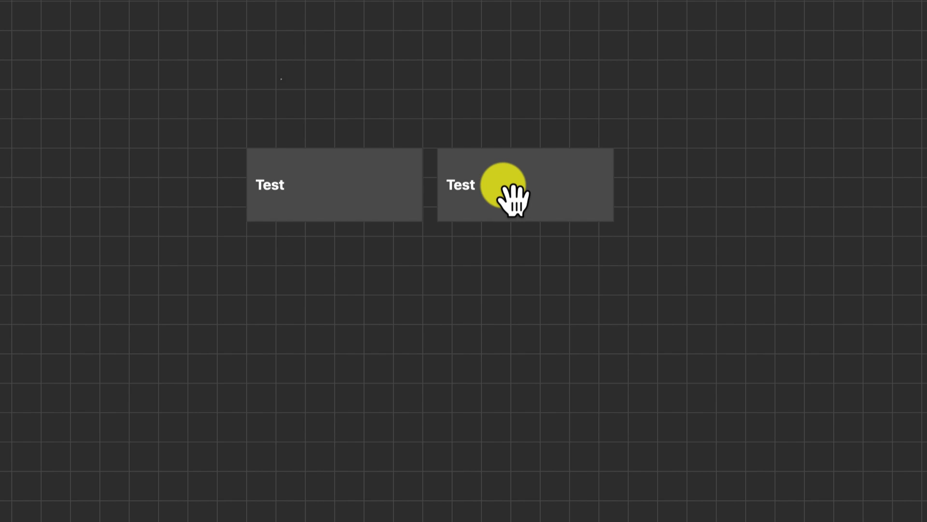
# Marquee-select both Test beats and set Beats Show to Title and Body
pyautogui.moveTo(506, 187); pyautogui.dragTo(726, 455)
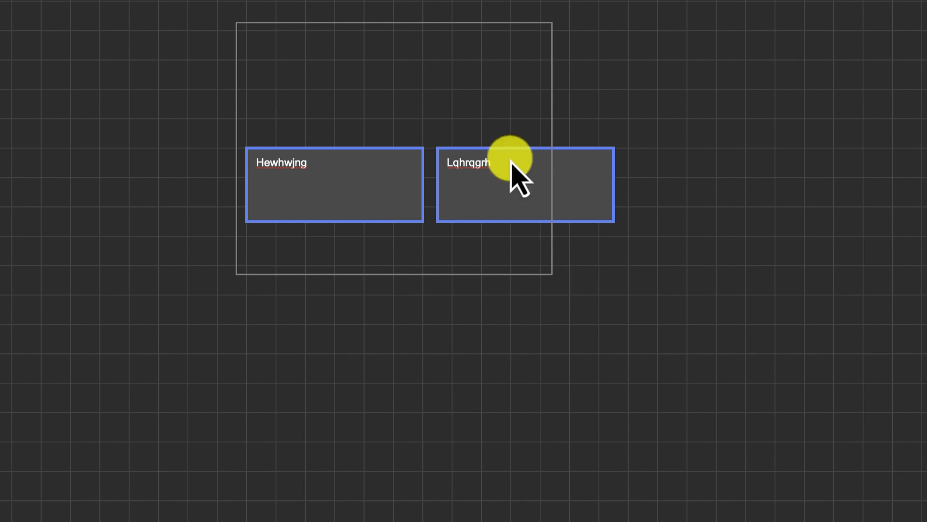
pyautogui.moveTo(717, 368)
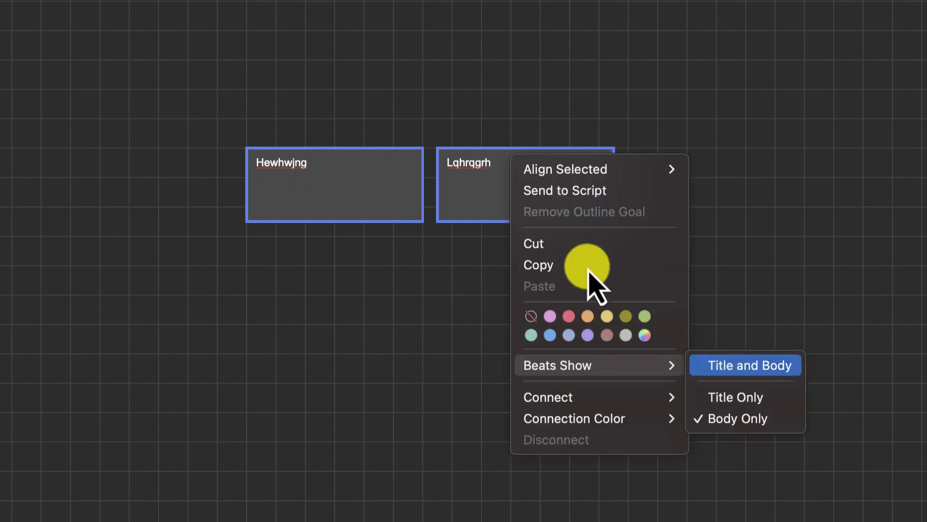
pyautogui.click(745, 365)
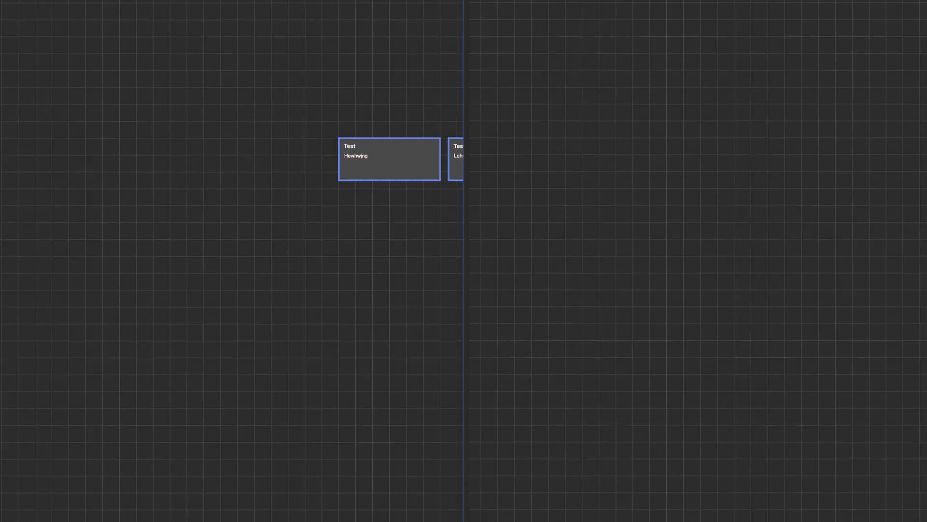
# Show Script - Page View in the split pane and scroll to the script's end
pyautogui.click(224, 26)
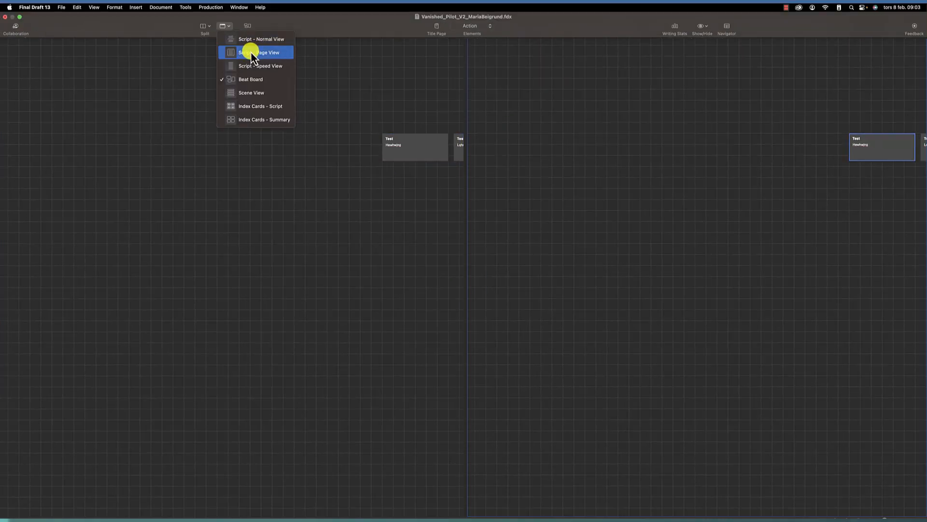
pyautogui.click(260, 53)
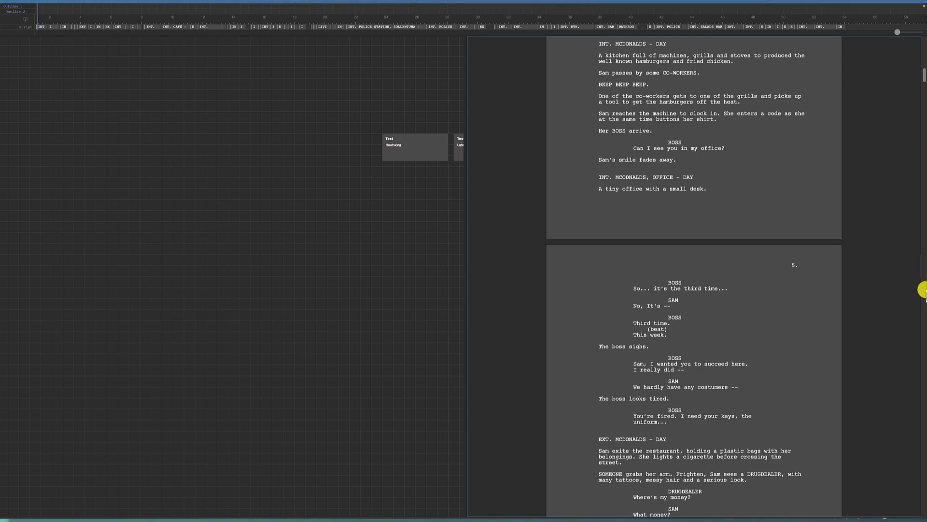
pyautogui.scroll(-3)
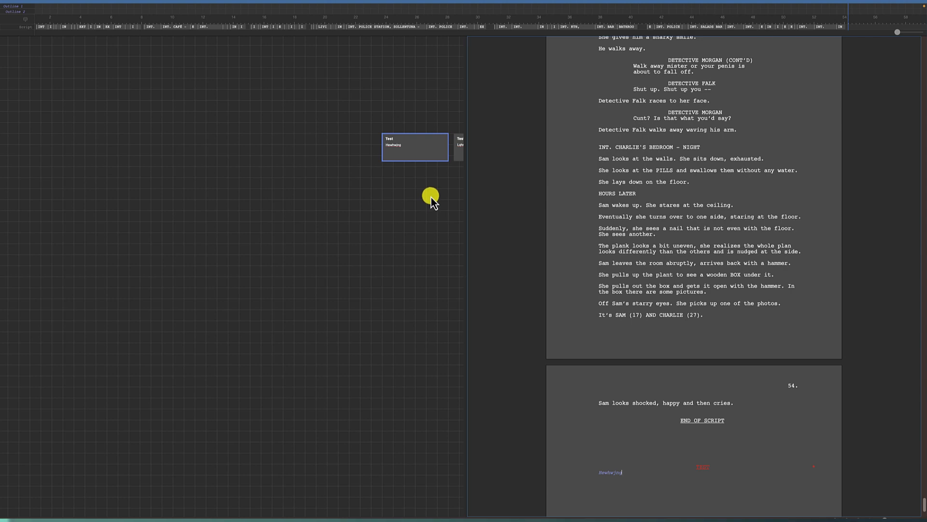
pyautogui.moveTo(94, 9)
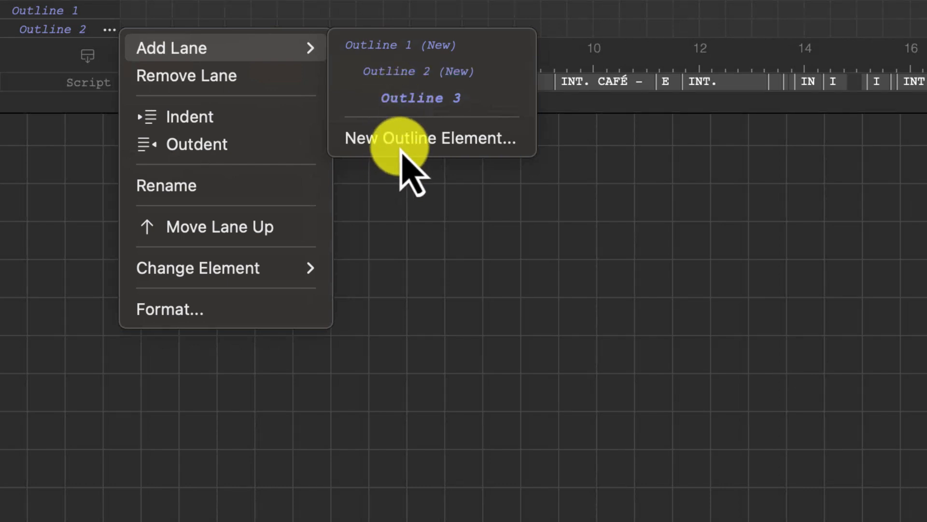
# Add an Outline 3 lane to the timeline
pyautogui.click(430, 138)
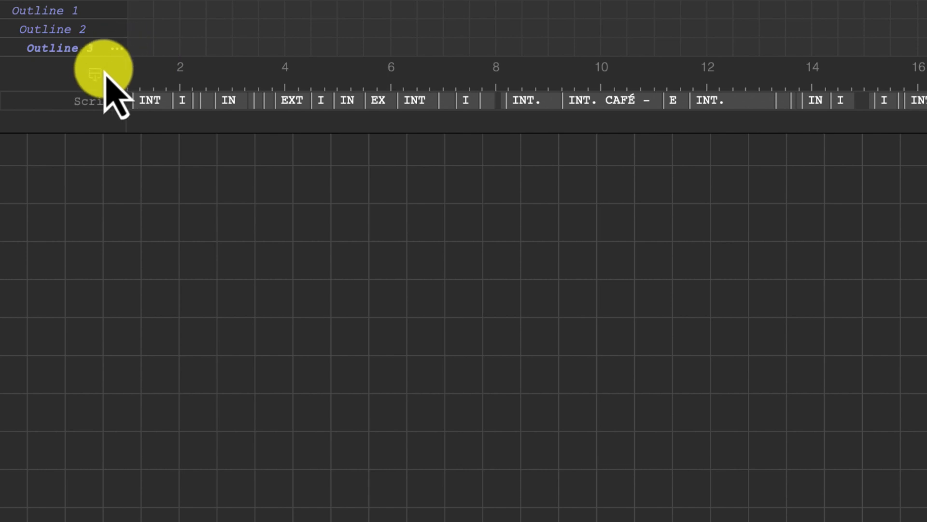